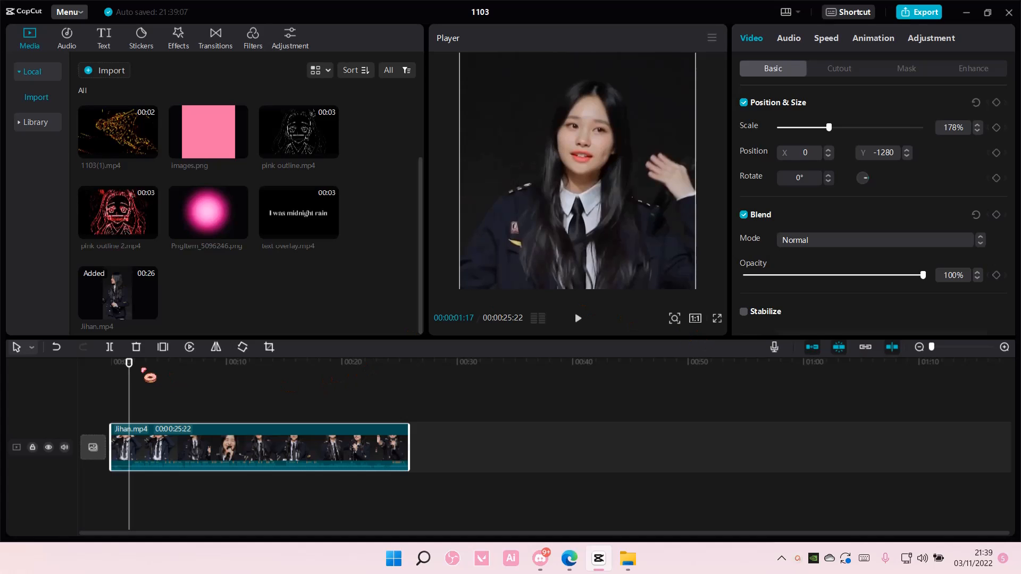
Step: Trim Jihan.mp4 from its beginning in two passes to 14:14, starting at 00:00
click(110, 362)
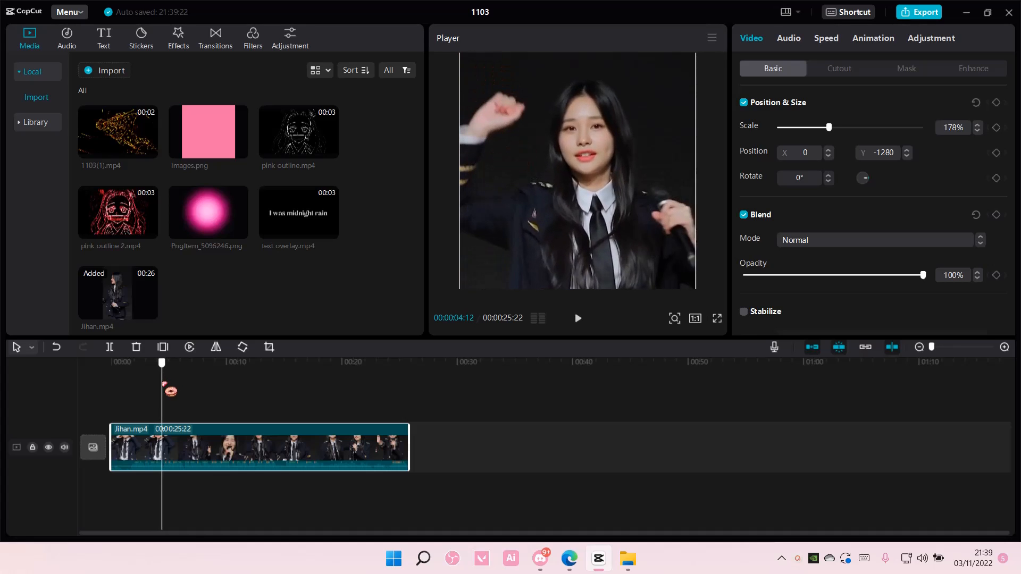
click(184, 362)
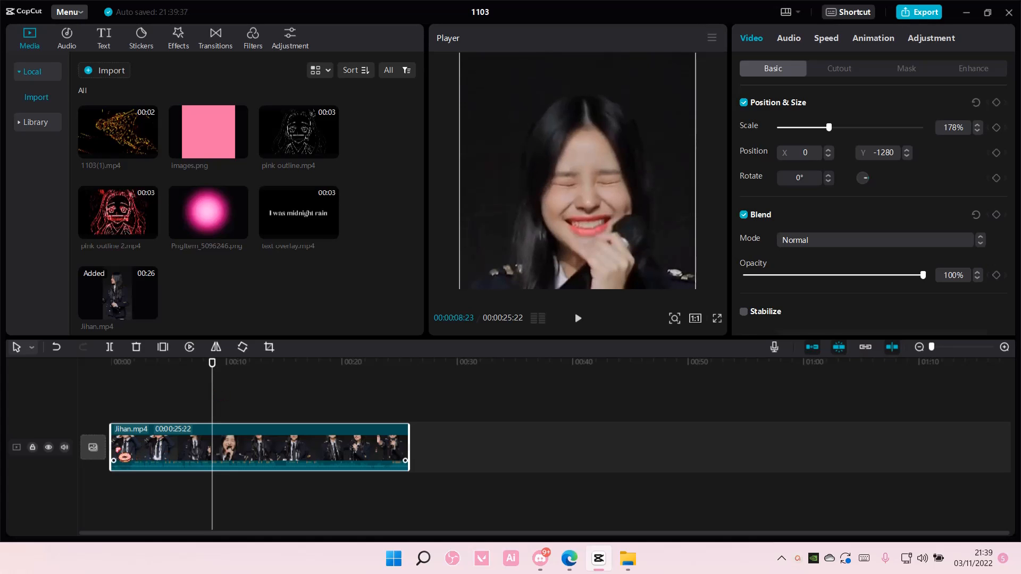
drag(113, 447, 171, 448)
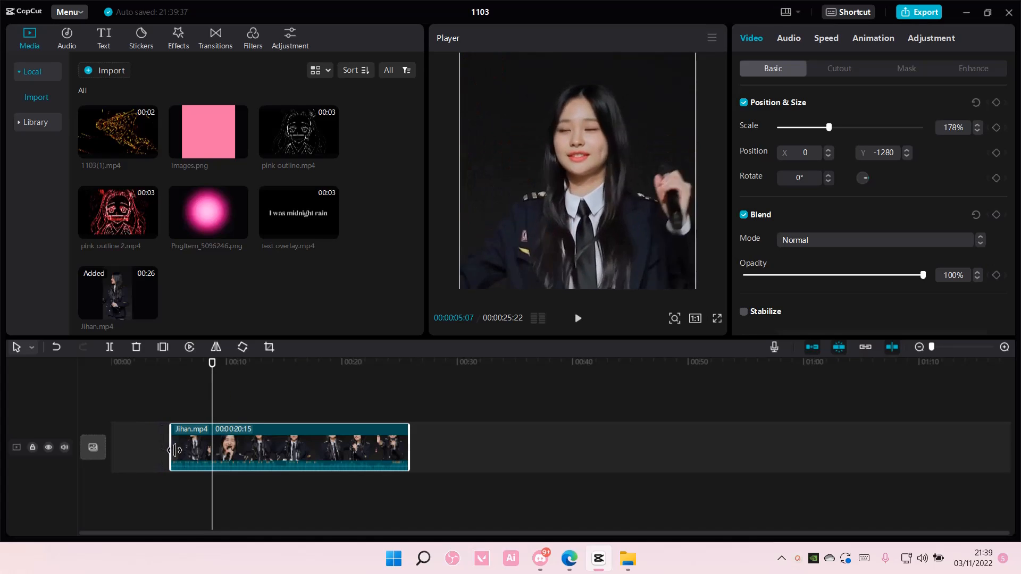
drag(171, 450, 187, 450)
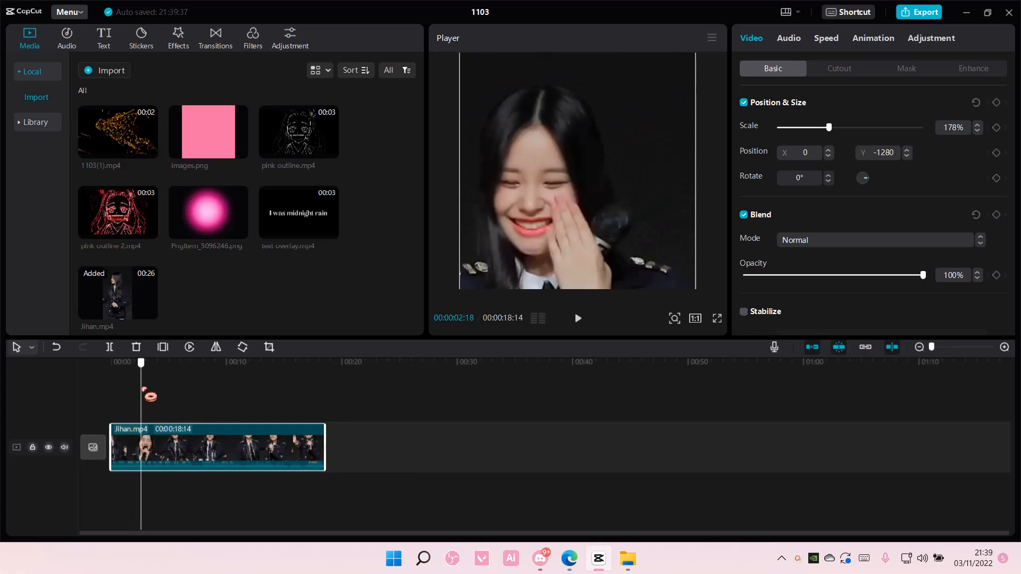
click(157, 363)
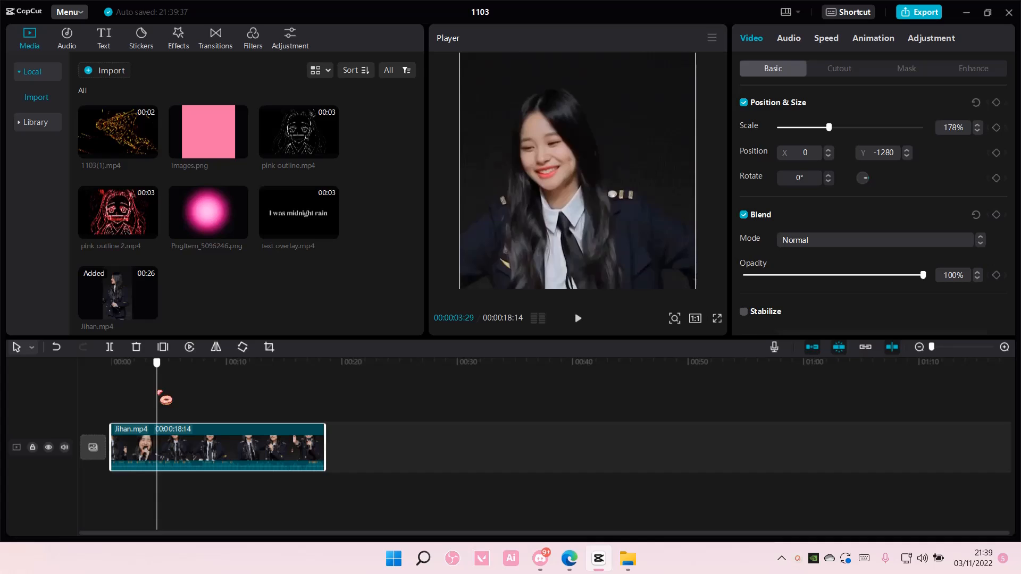
drag(112, 448, 143, 448)
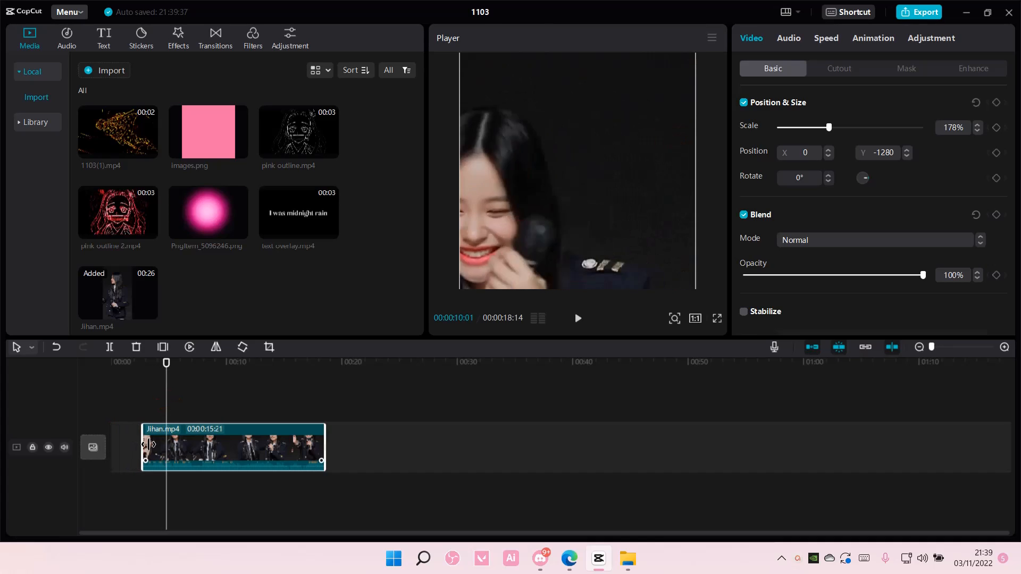
drag(143, 447, 158, 447)
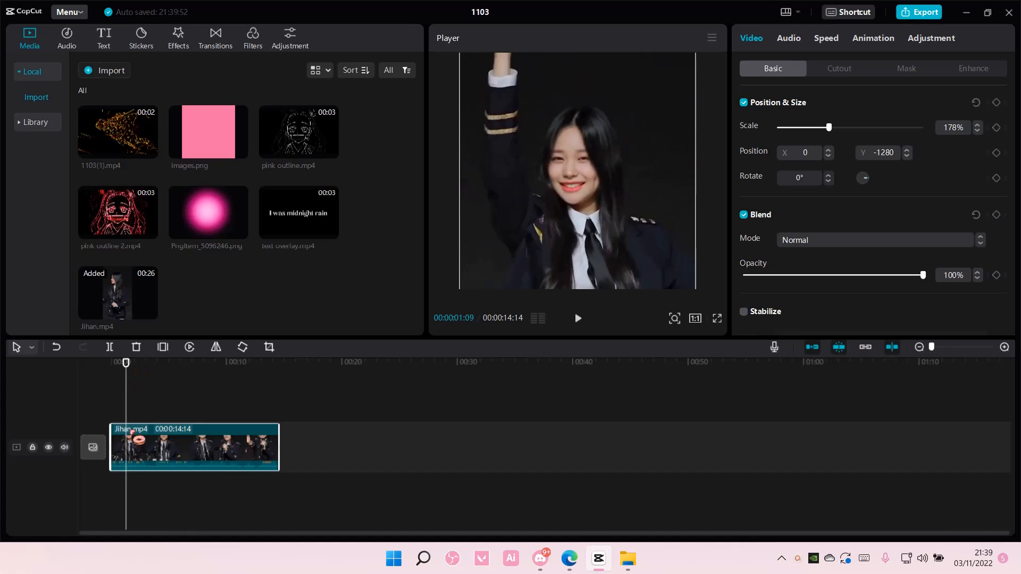
mouse_move(163, 347)
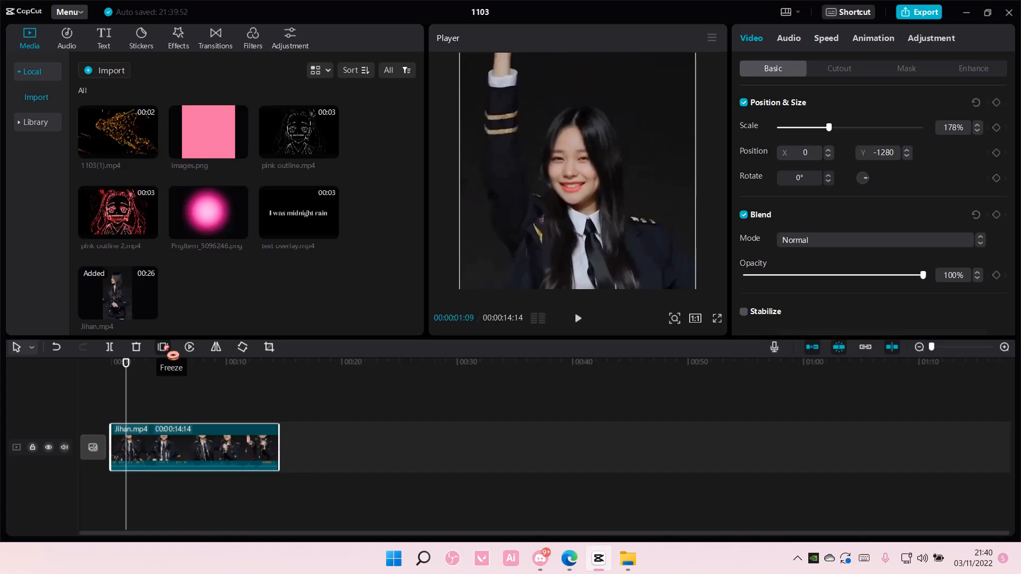
Step: Create a freeze frame near the clip's start and scale it to 190%
click(163, 347)
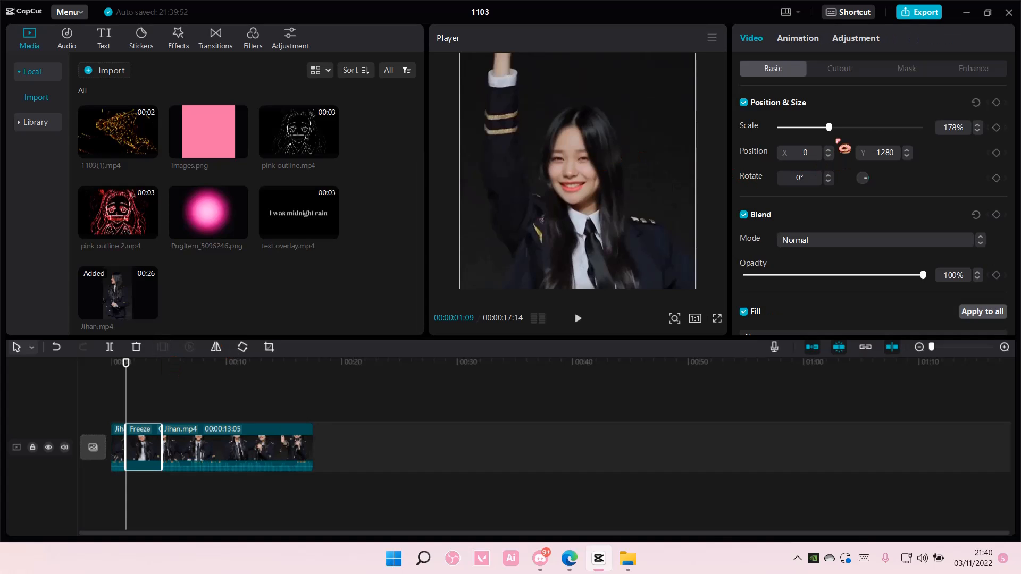
drag(829, 128, 833, 127)
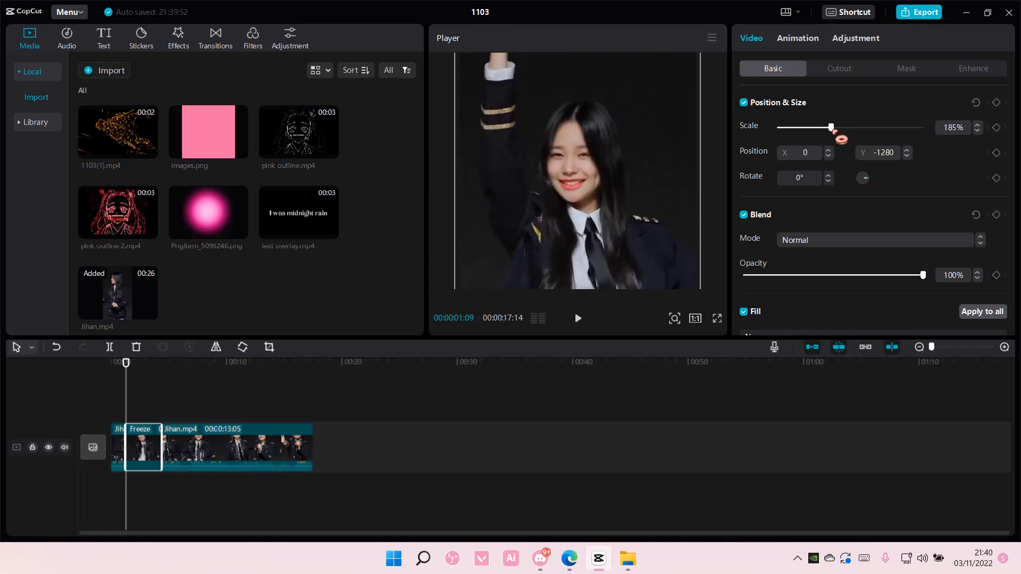
drag(830, 127, 838, 126)
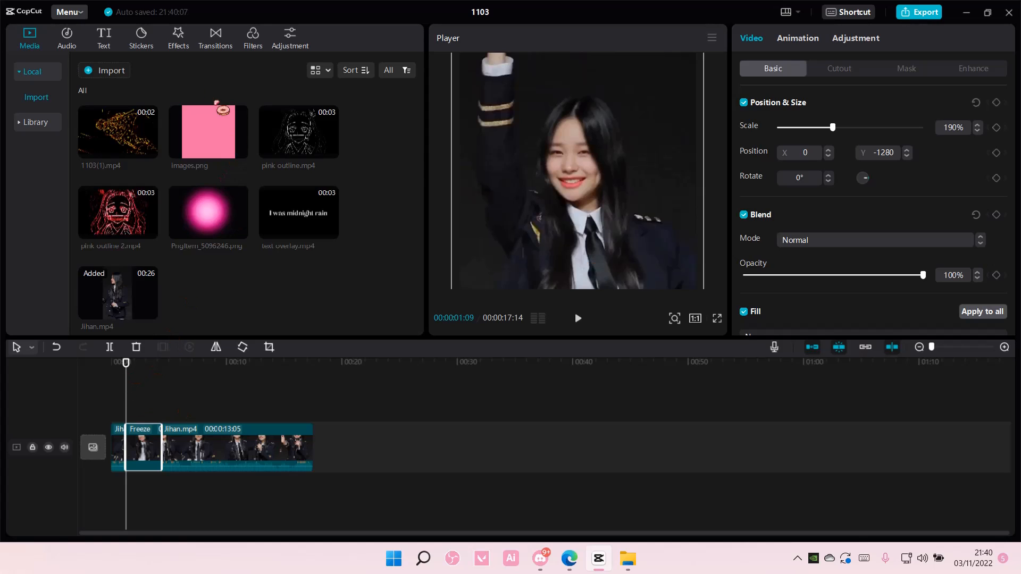
Step: Place the Fade filter on the track above the first freeze frame
click(253, 37)
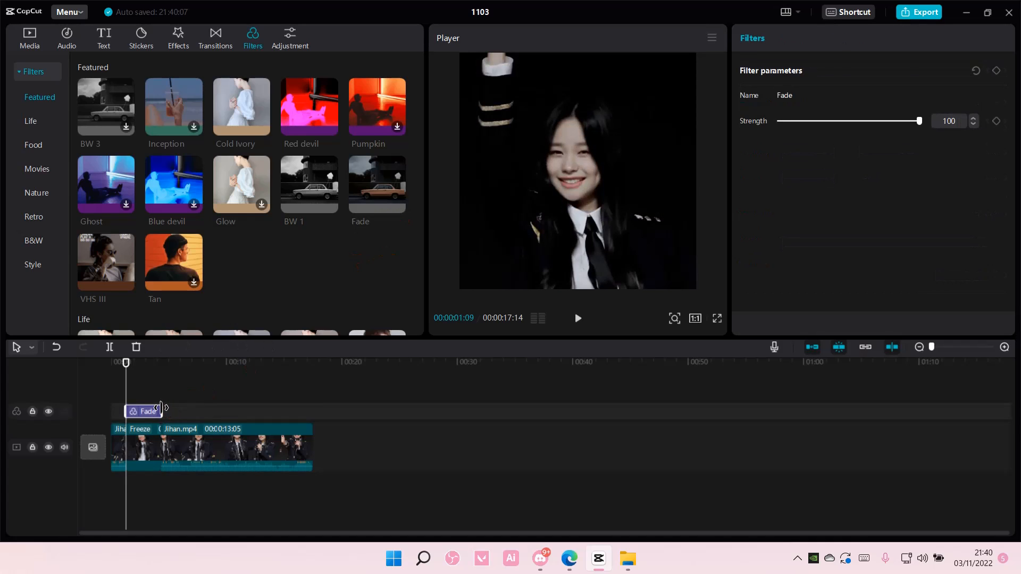
drag(919, 121, 867, 121)
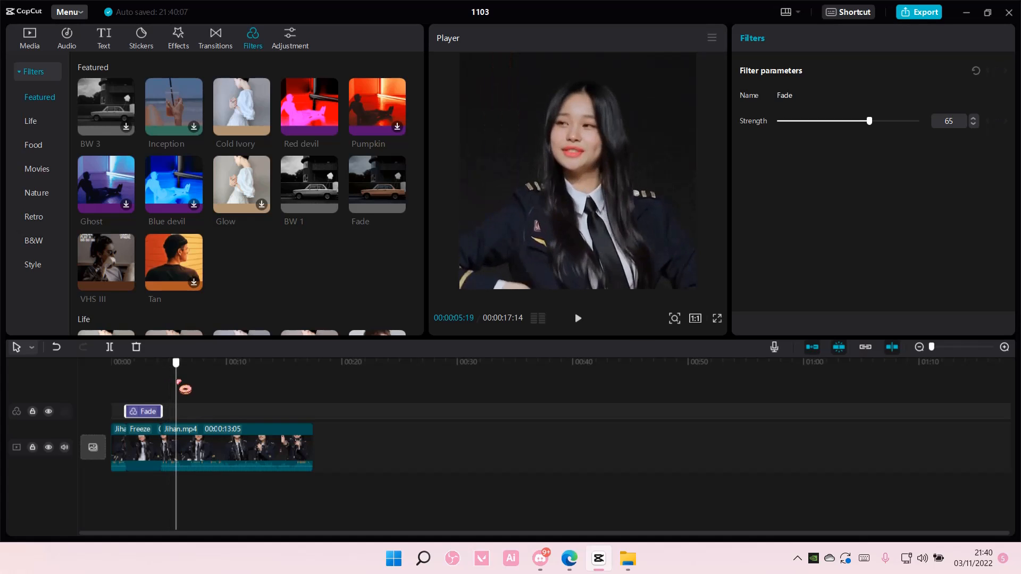
click(189, 362)
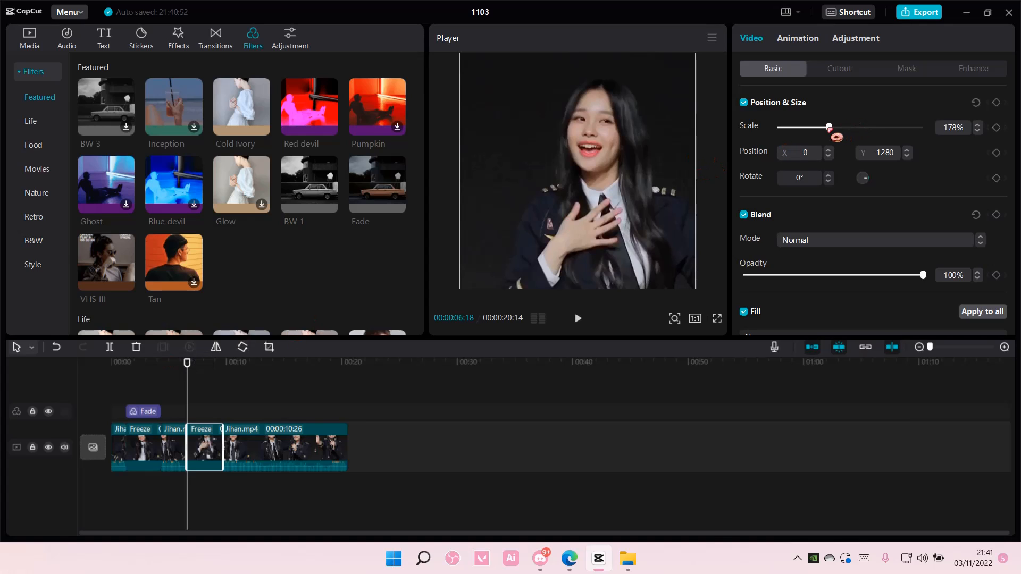
Step: Scale the second freeze frame to 192% and add a Fade filter above it
drag(830, 127, 832, 127)
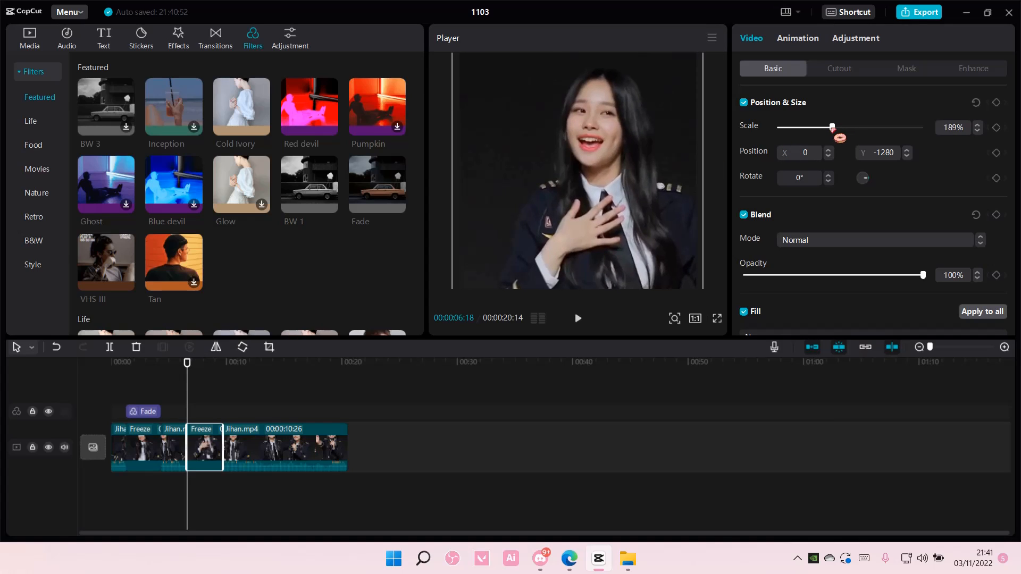
drag(832, 127, 833, 128)
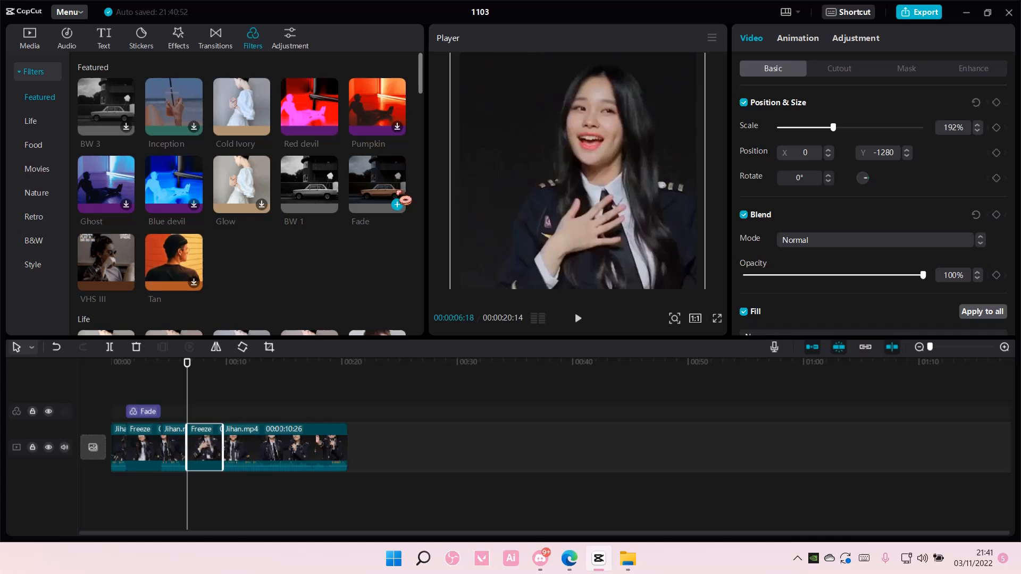
click(204, 411)
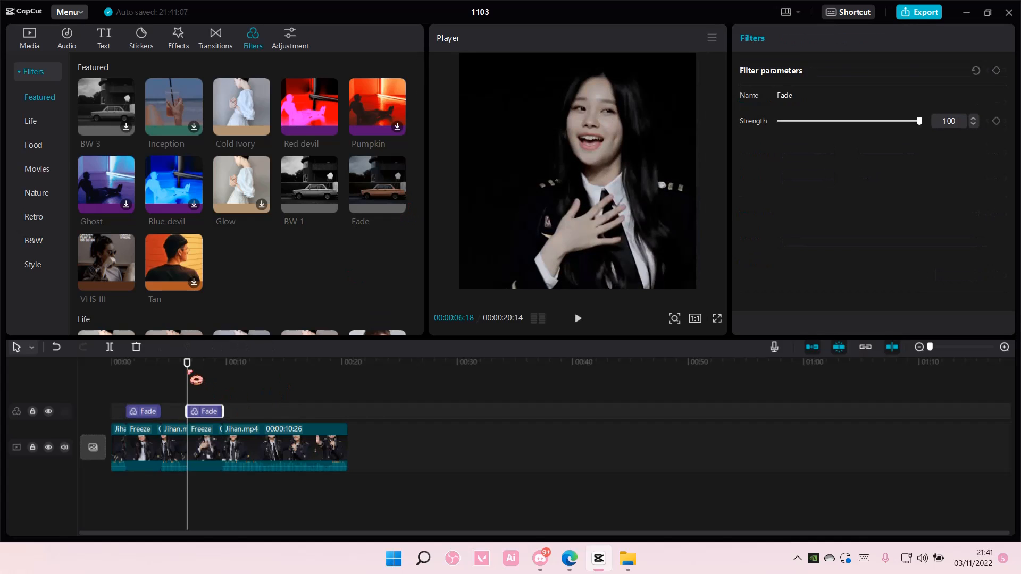
click(240, 362)
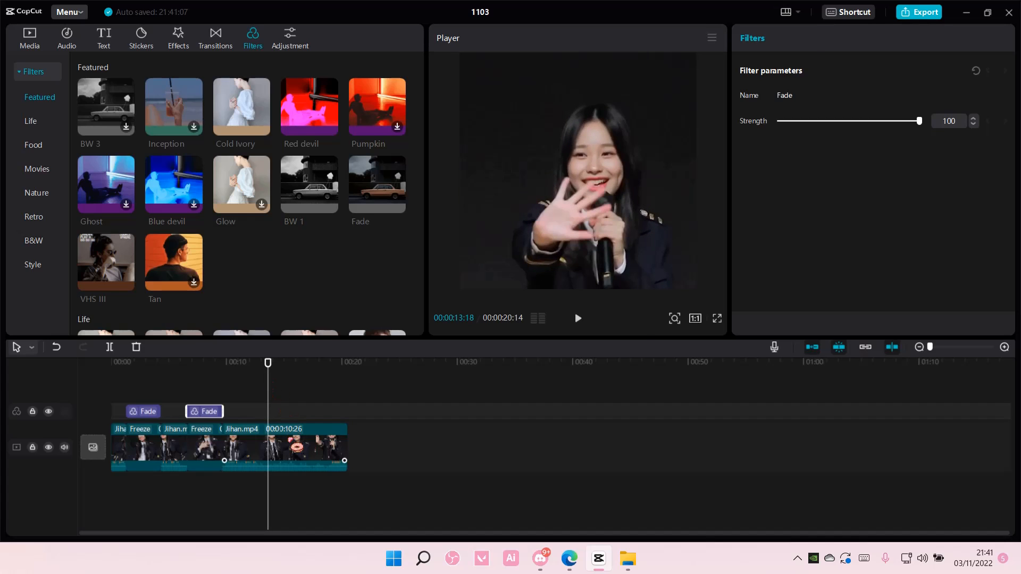
Step: Add a third freeze frame with a Fade filter, and mute the video track
click(284, 448)
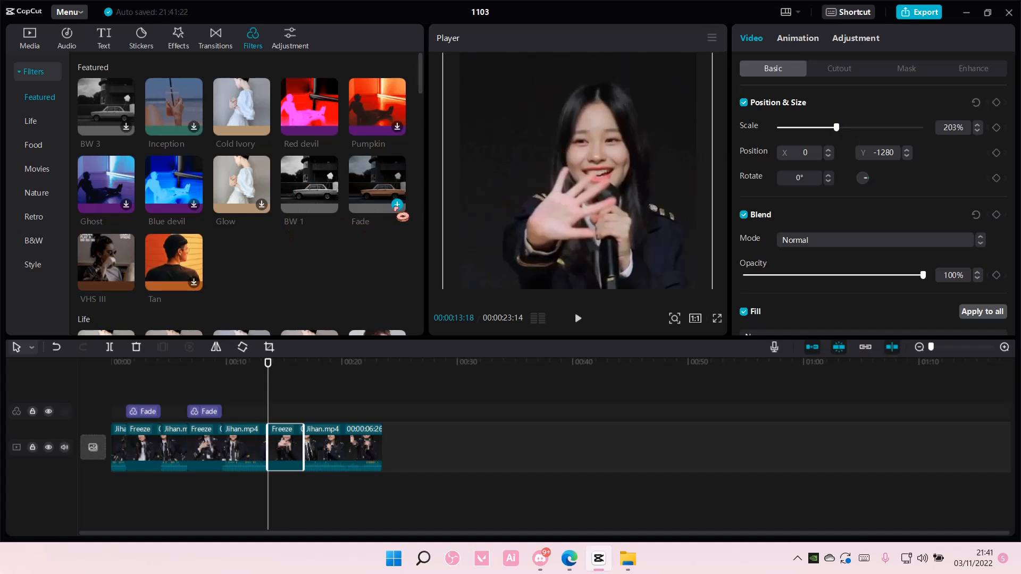
click(285, 411)
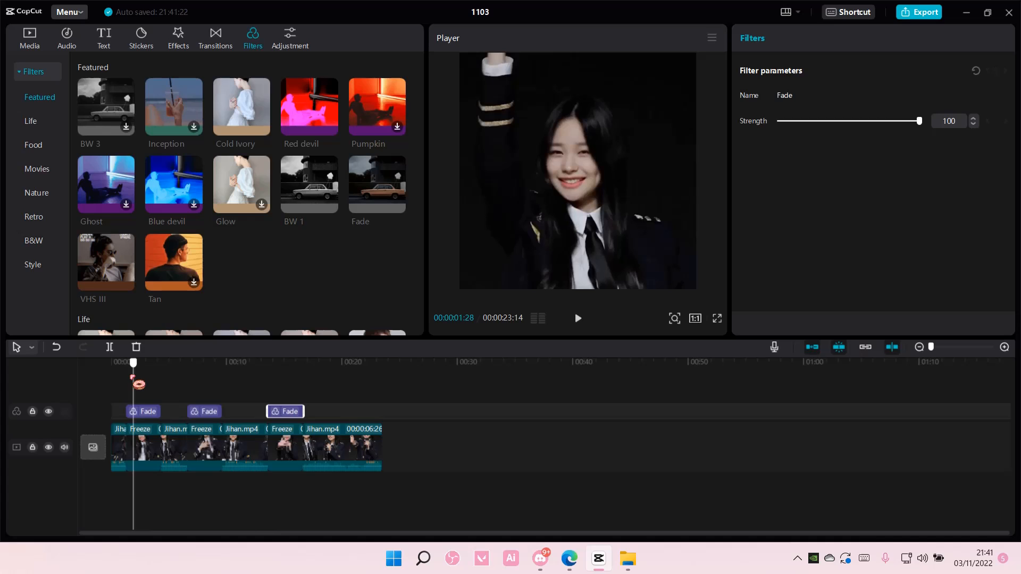
click(64, 447)
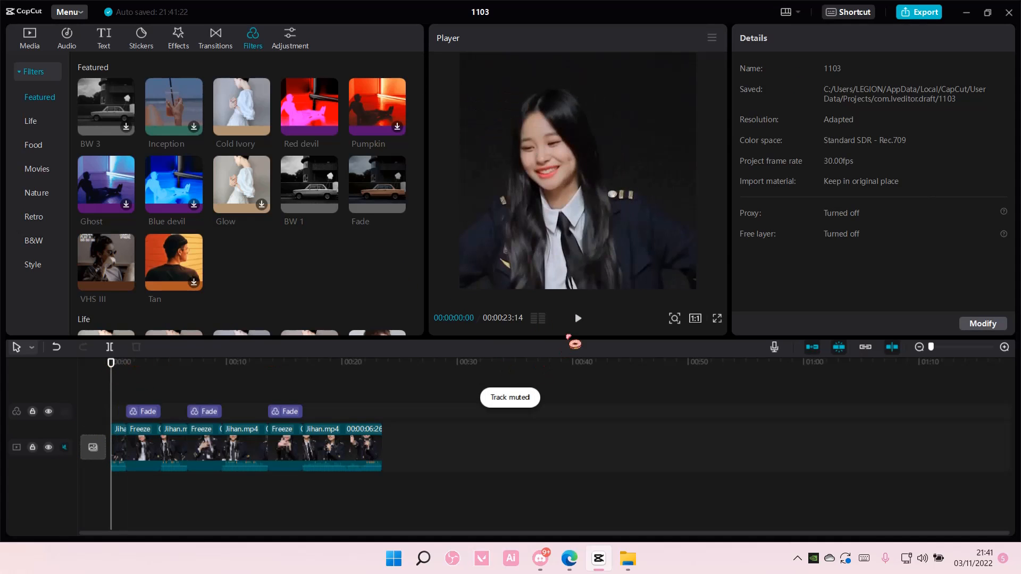
Step: Shorten the third freeze frame and its Fade filter, making the project 22:04 long
click(577, 318)
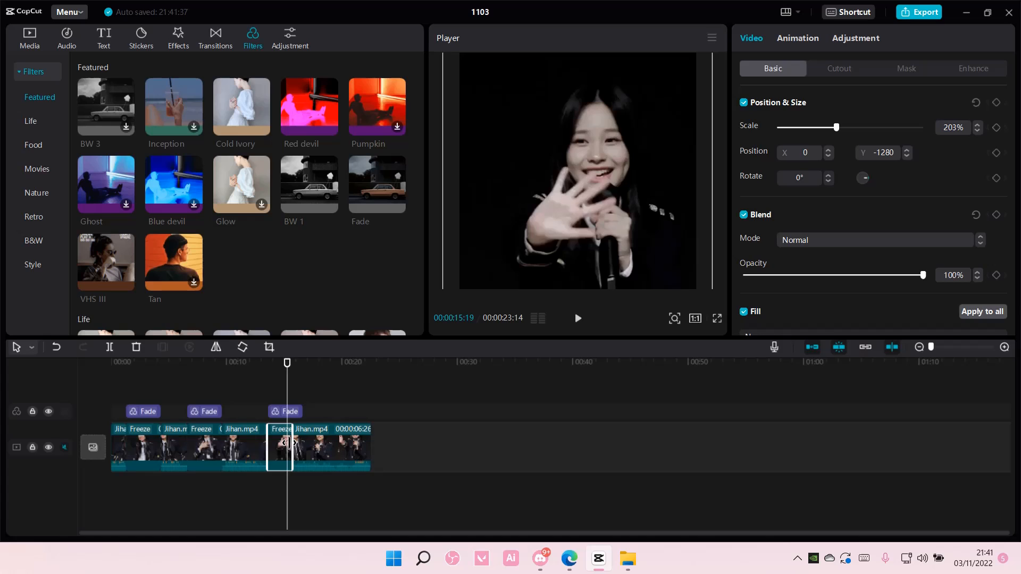
click(284, 411)
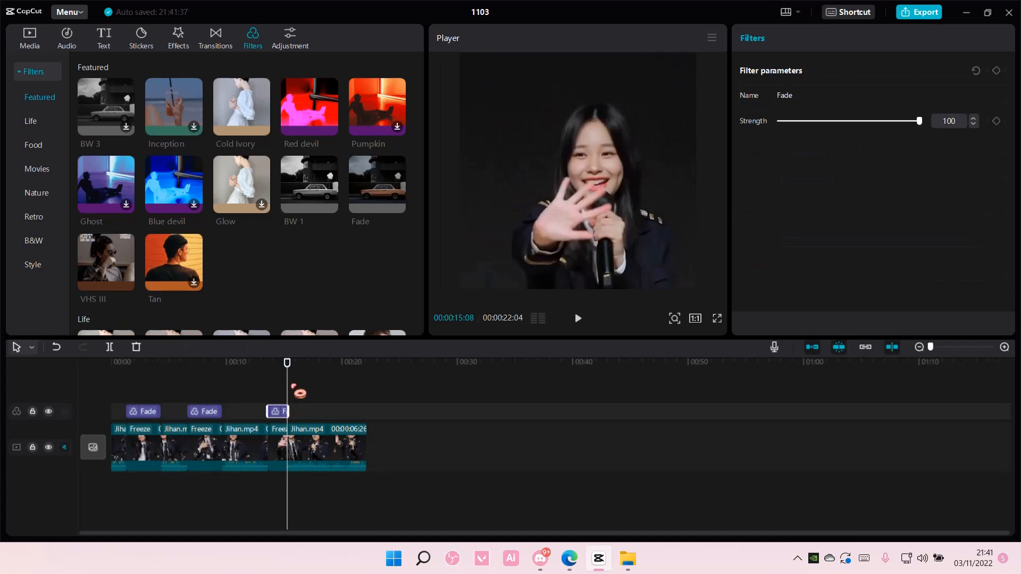